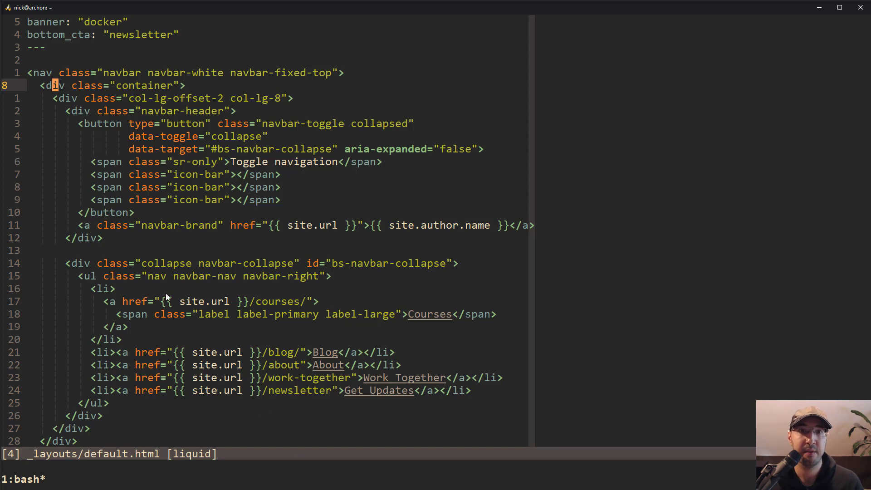
{"action": "mouse_move", "coordinate": [65, 327]}
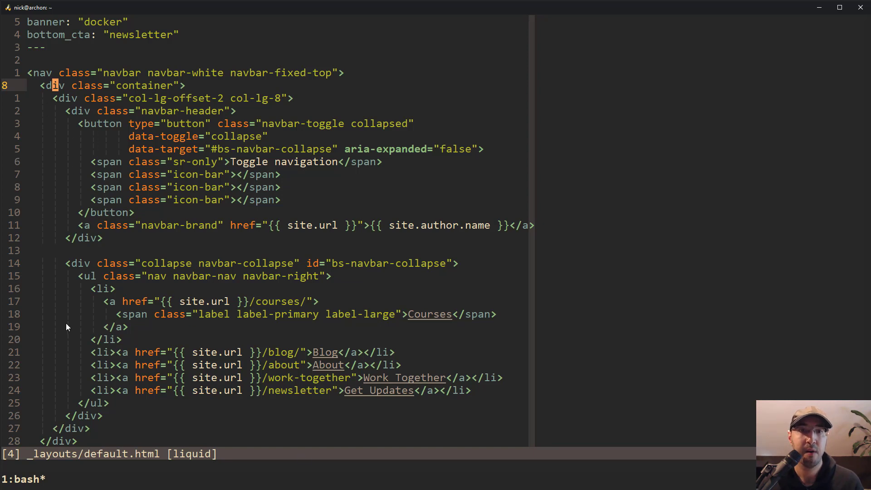
{"action": "mouse_move", "coordinate": [392, 131]}
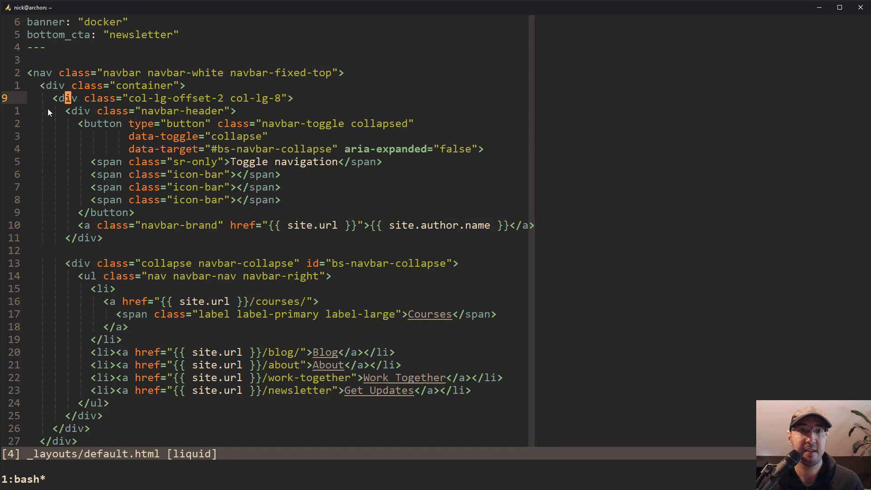
{"action": "mouse_move", "coordinate": [75, 310]}
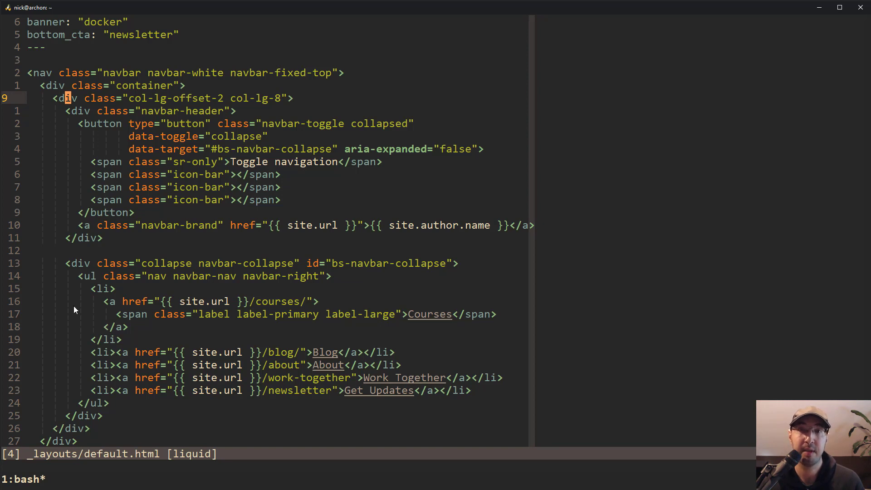
{"action": "mouse_move", "coordinate": [60, 111]}
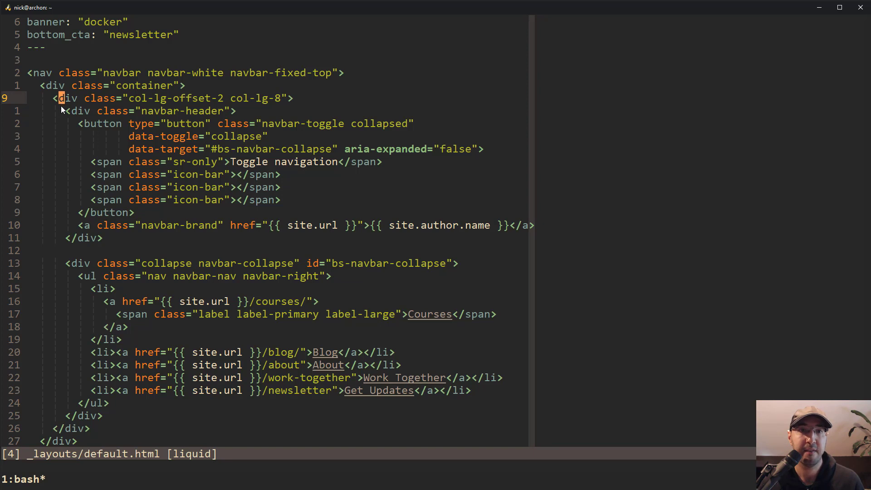
{"action": "mouse_move", "coordinate": [61, 189]}
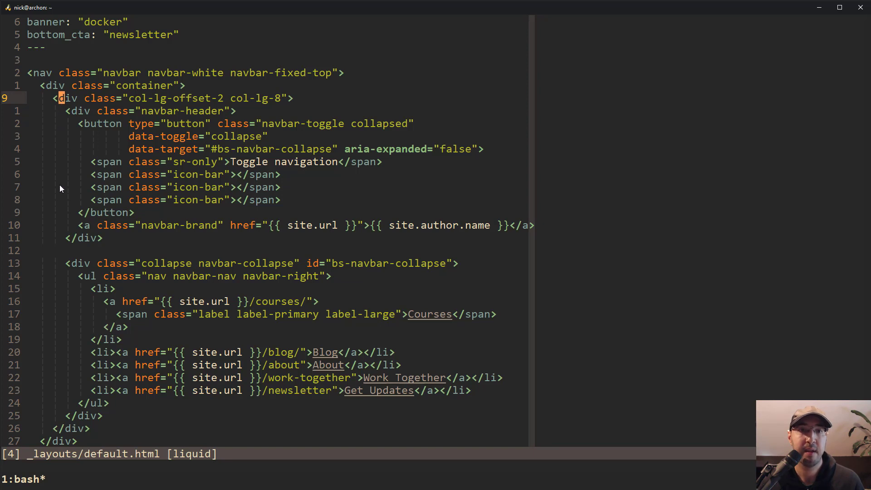
{"action": "mouse_move", "coordinate": [58, 322]}
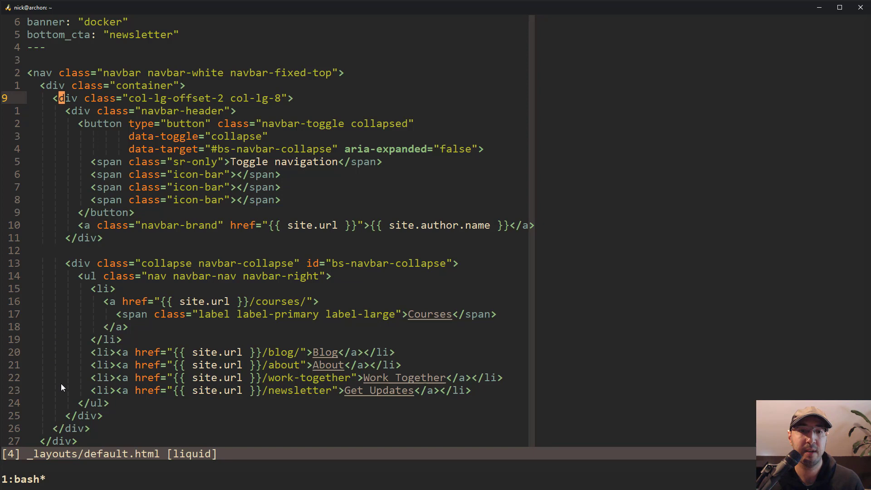
{"action": "mouse_move", "coordinate": [61, 420]}
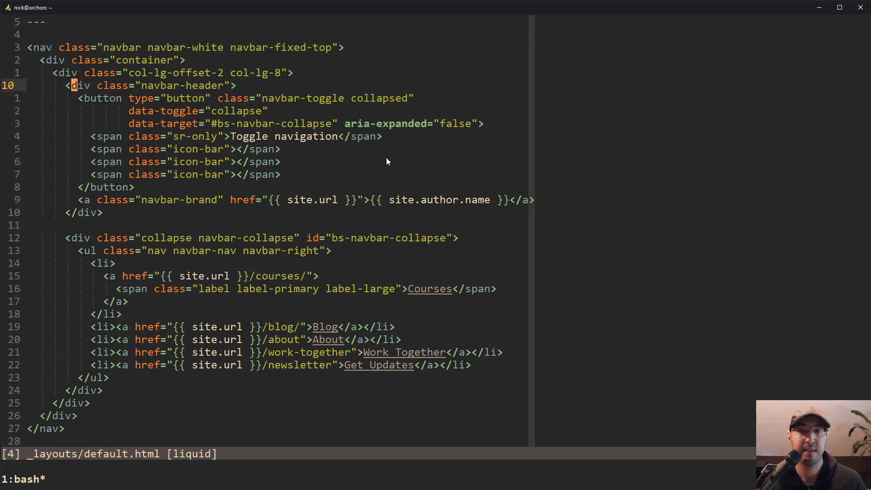
{"action": "mouse_move", "coordinate": [387, 157]}
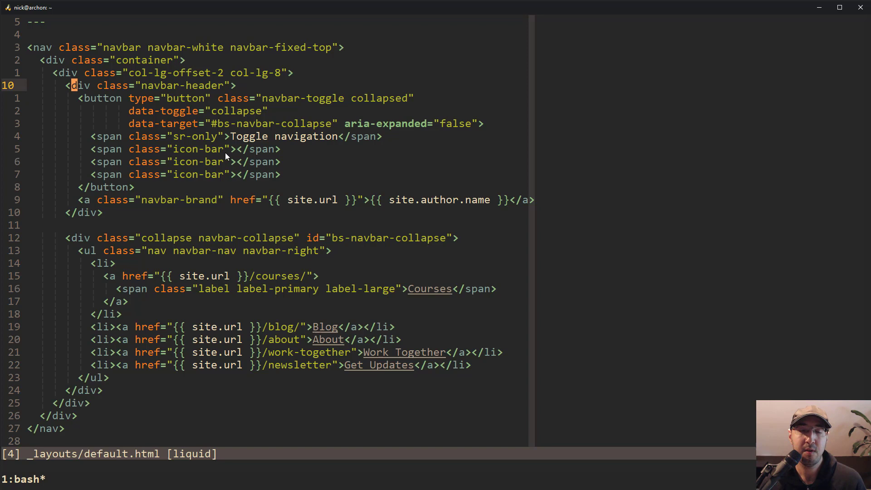
{"action": "mouse_move", "coordinate": [103, 194]}
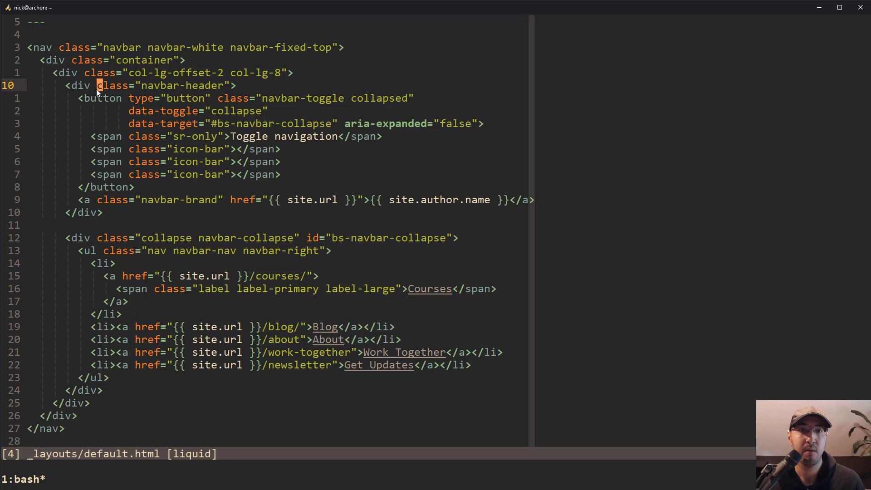
{"action": "mouse_move", "coordinate": [68, 73]}
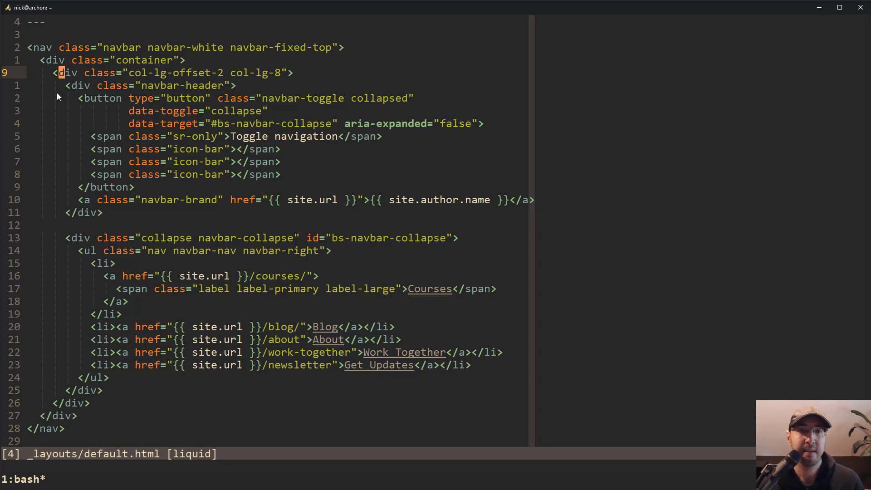
{"action": "mouse_move", "coordinate": [60, 408]}
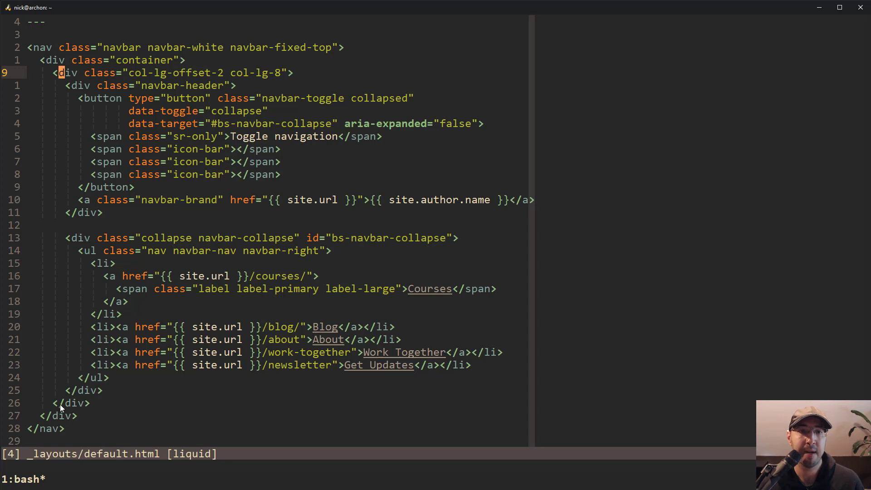
{"action": "mouse_move", "coordinate": [83, 162]}
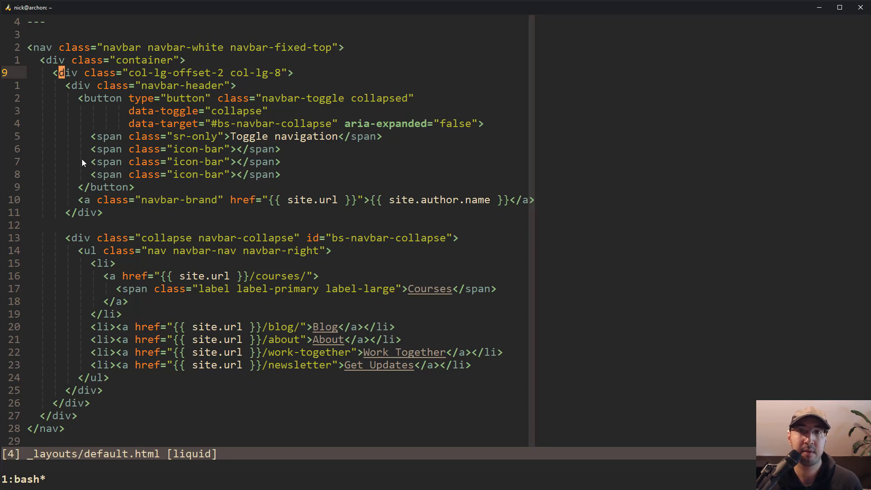
{"action": "mouse_move", "coordinate": [229, 138]}
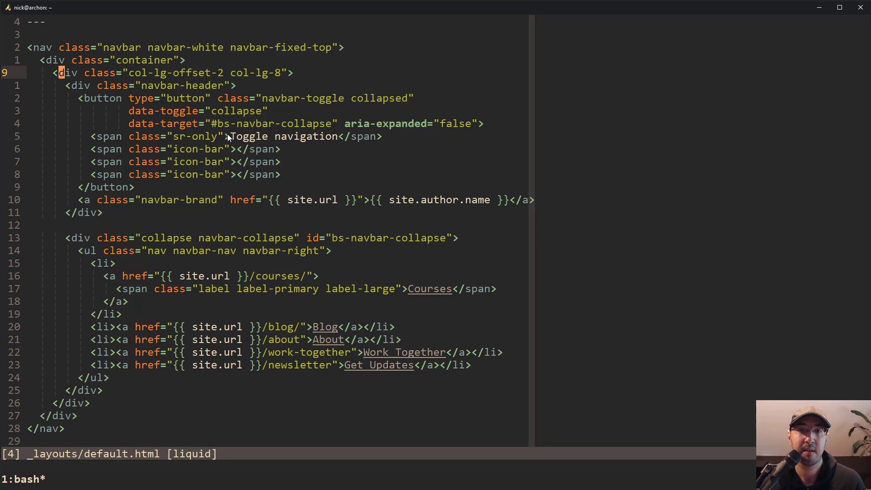
{"action": "mouse_move", "coordinate": [228, 139]}
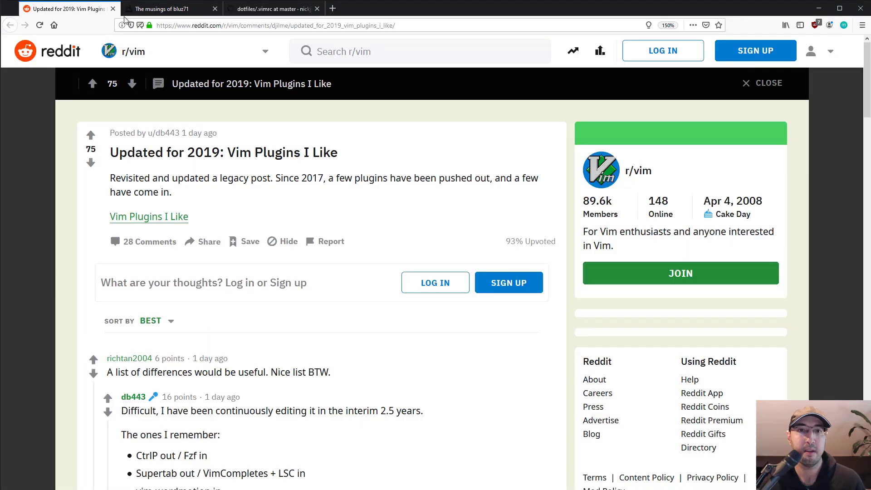
{"action": "mouse_move", "coordinate": [448, 223]}
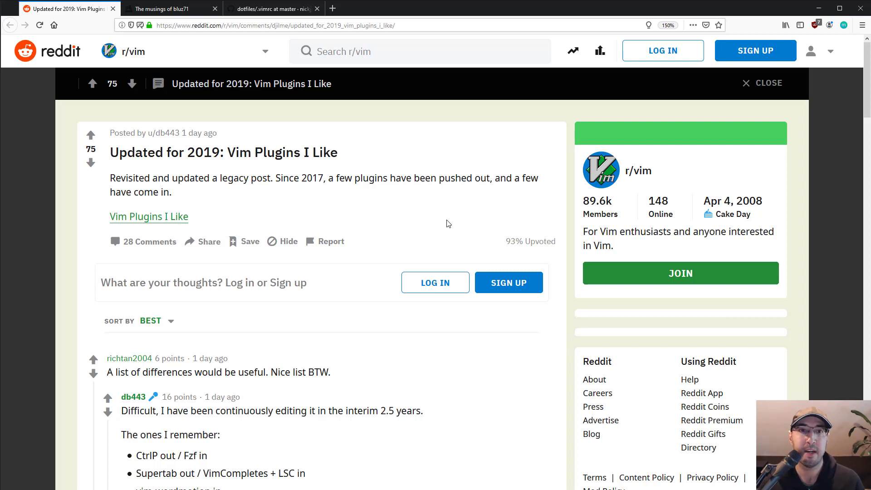
{"action": "mouse_move", "coordinate": [425, 213]}
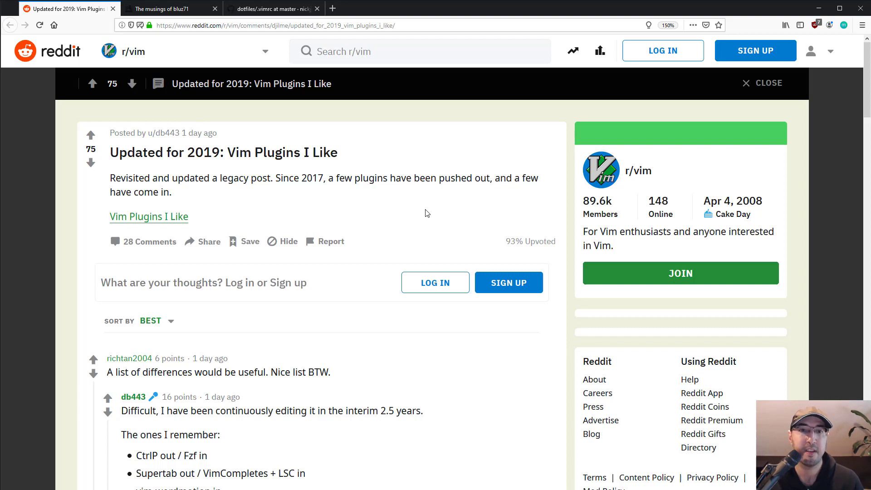
{"action": "mouse_move", "coordinate": [327, 197]}
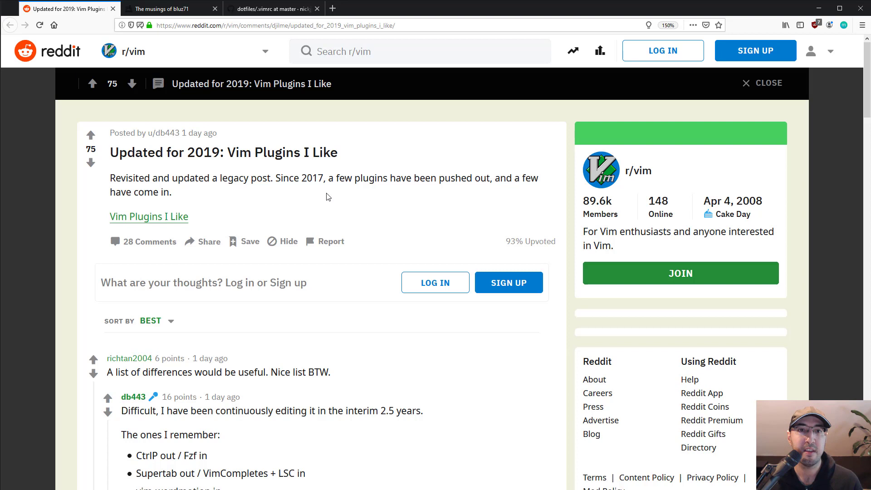
{"action": "mouse_move", "coordinate": [156, 60]}
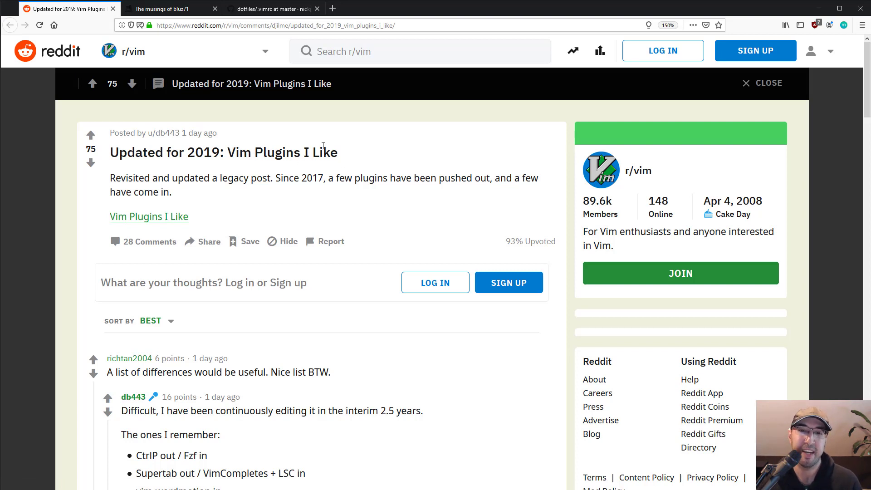
{"action": "mouse_move", "coordinate": [162, 132]}
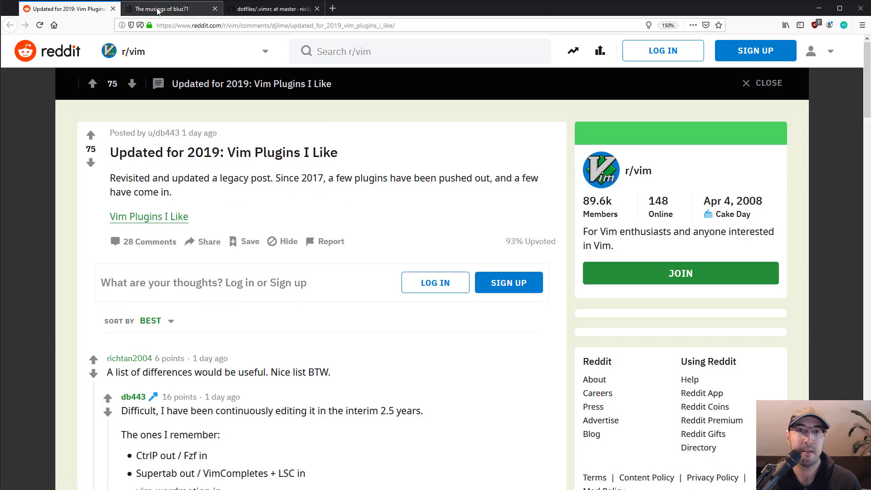
Step: Switch to the browser tab with the Vim plugins blog post at its indentLine section
{"action": "left_click", "coordinate": [171, 8]}
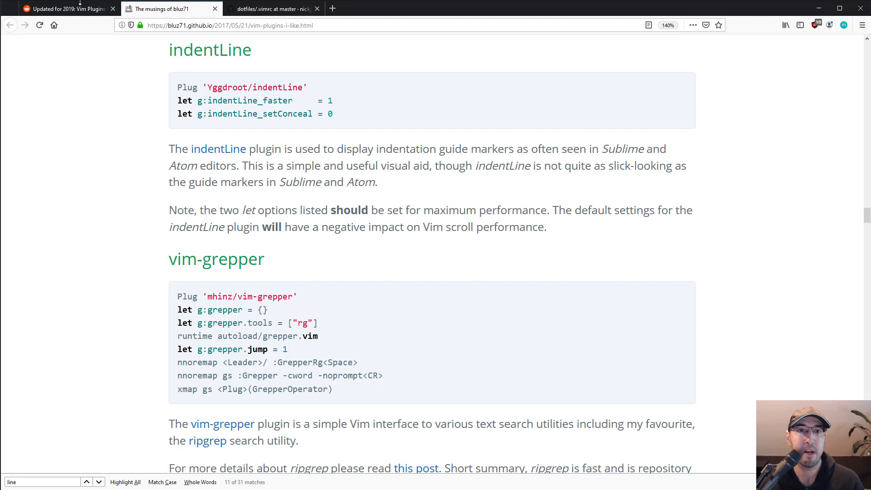
{"action": "mouse_move", "coordinate": [515, 160]}
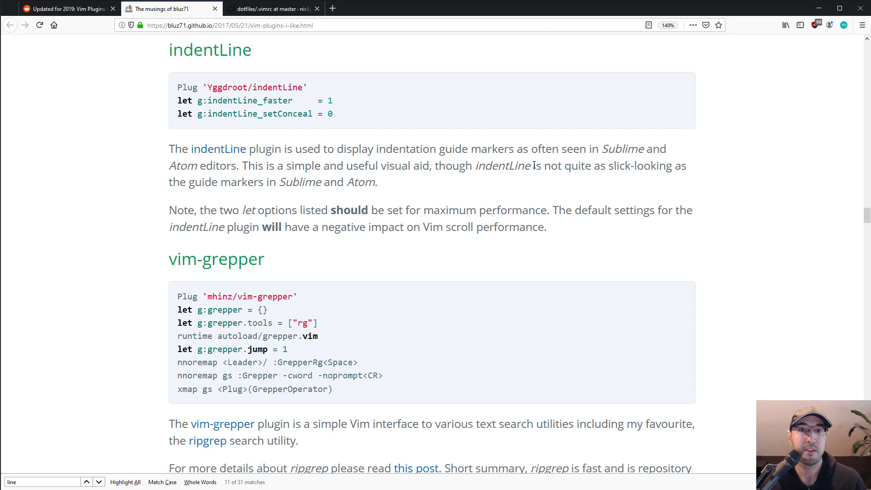
{"action": "mouse_move", "coordinate": [540, 159]}
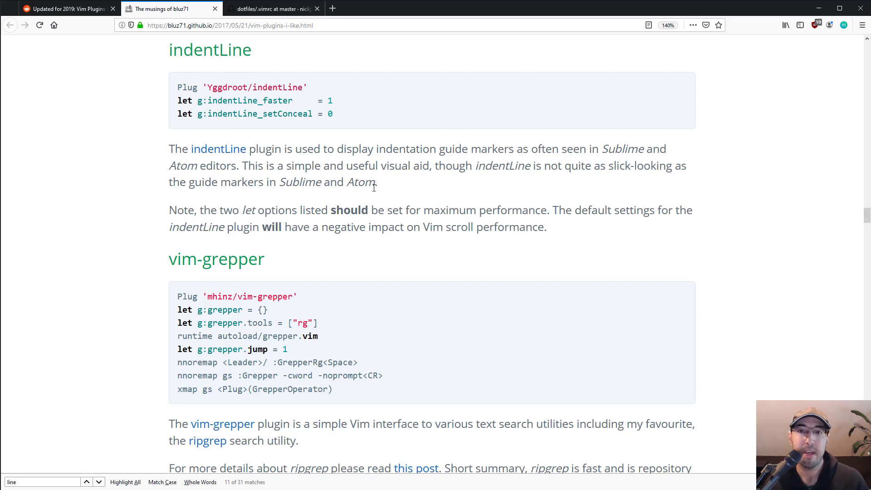
{"action": "mouse_move", "coordinate": [375, 186]}
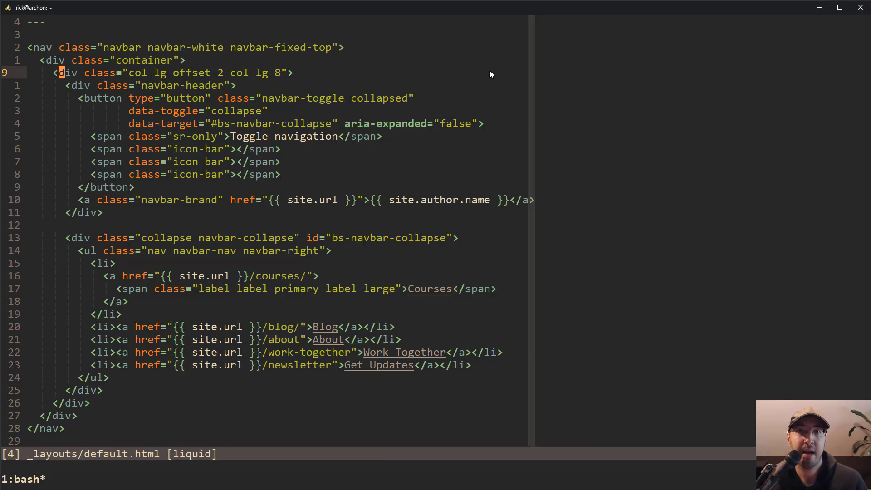
{"action": "mouse_move", "coordinate": [282, 93]}
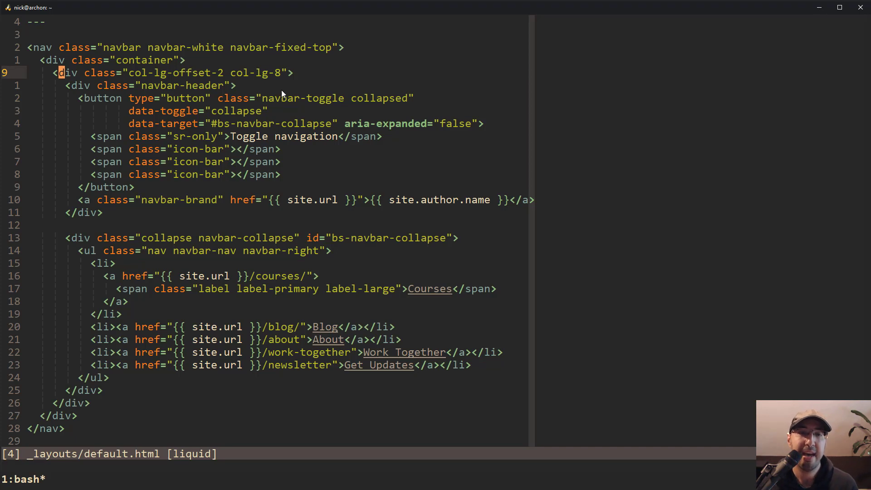
{"action": "mouse_move", "coordinate": [48, 79]}
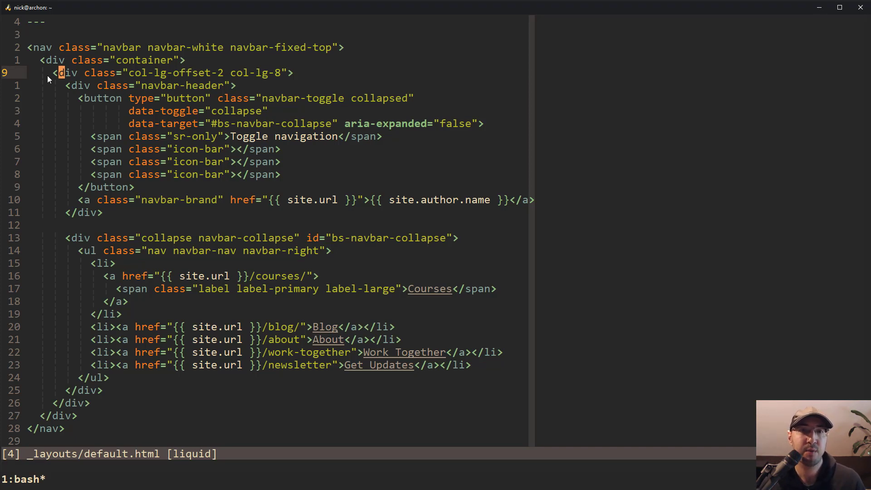
{"action": "mouse_move", "coordinate": [67, 371]}
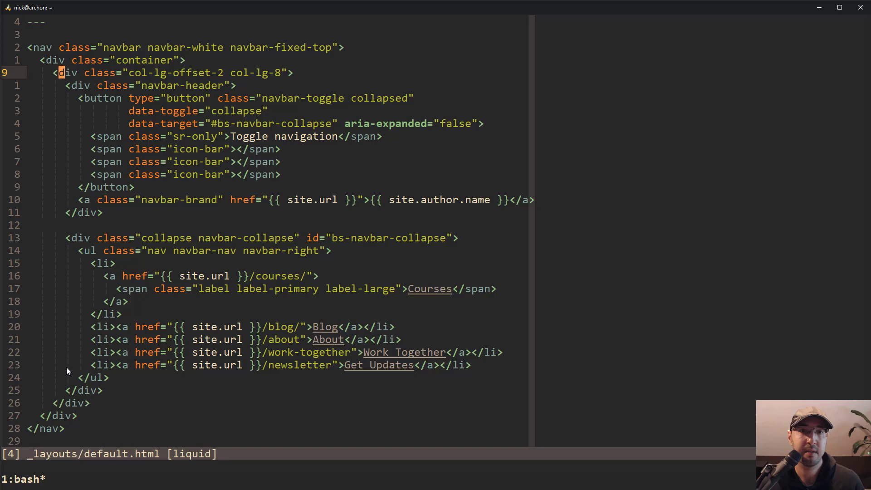
{"action": "mouse_move", "coordinate": [76, 272]}
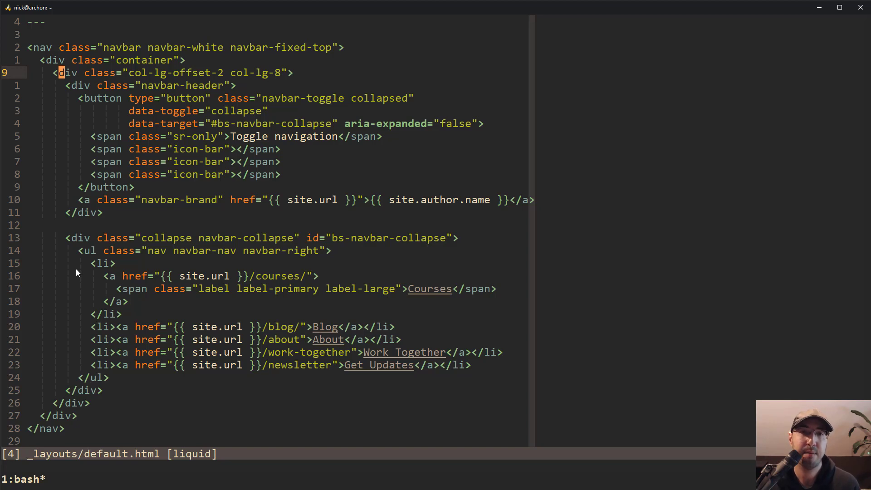
{"action": "mouse_move", "coordinate": [305, 176]}
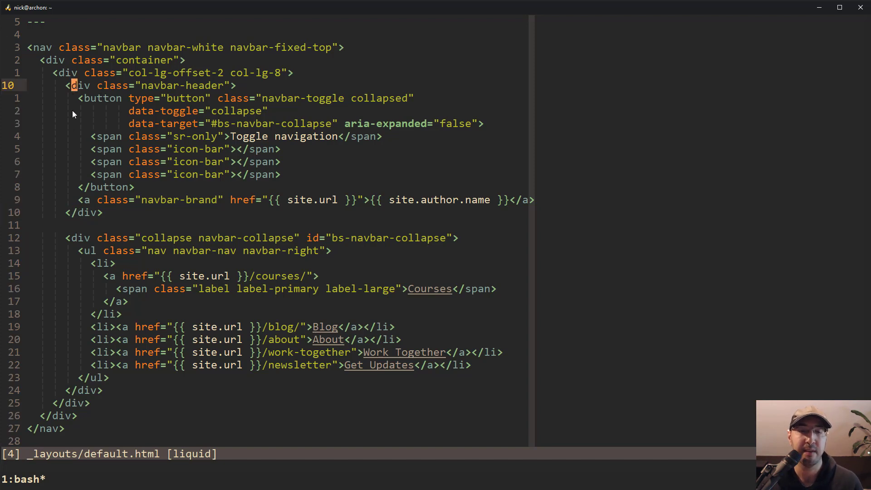
{"action": "mouse_move", "coordinate": [93, 161]}
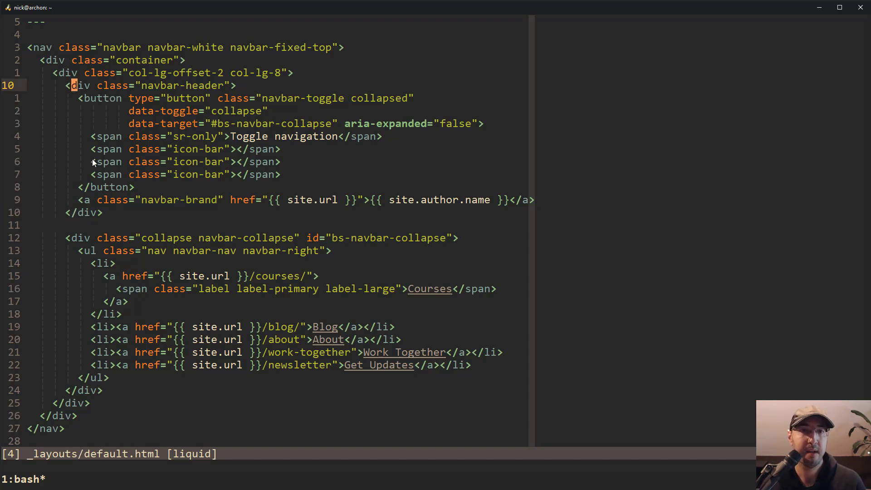
{"action": "mouse_move", "coordinate": [93, 78]}
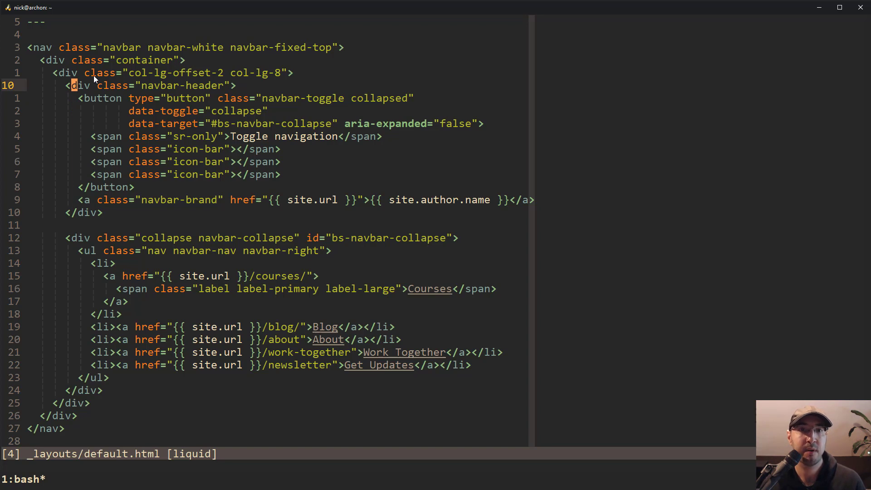
{"action": "mouse_move", "coordinate": [82, 80]}
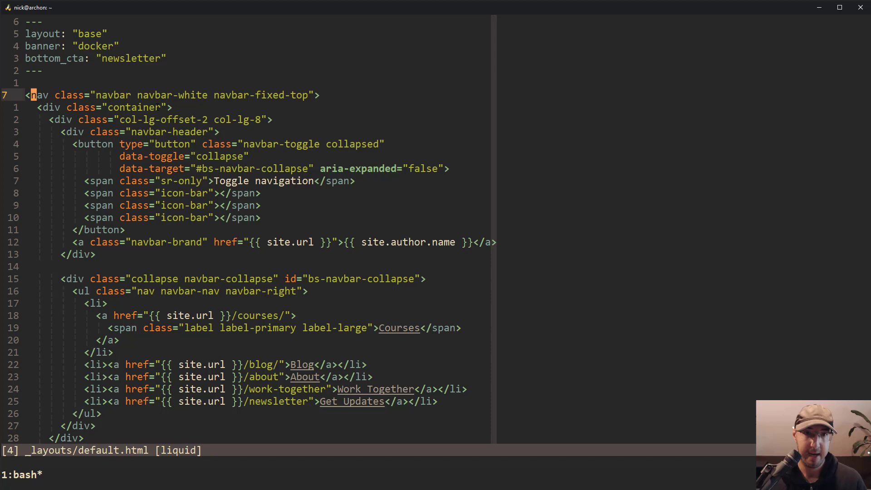
{"action": "scroll", "scroll_direction": "down", "scroll_amount": 3}
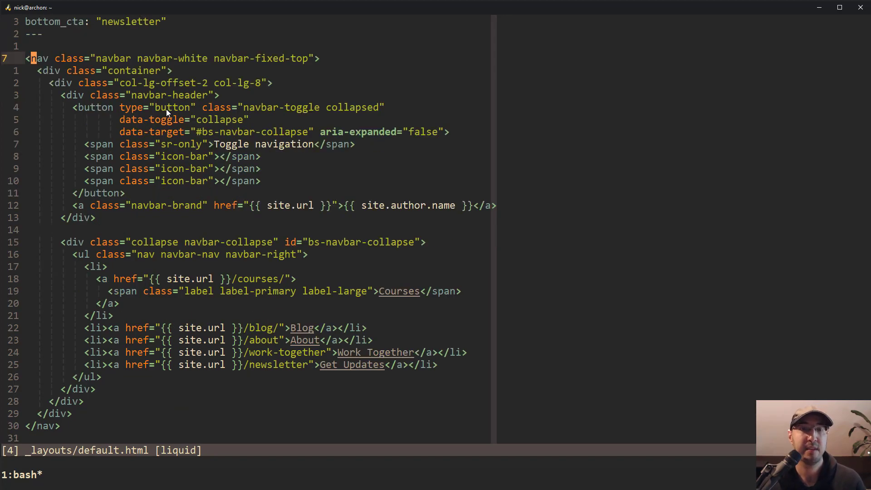
{"action": "mouse_move", "coordinate": [61, 87]}
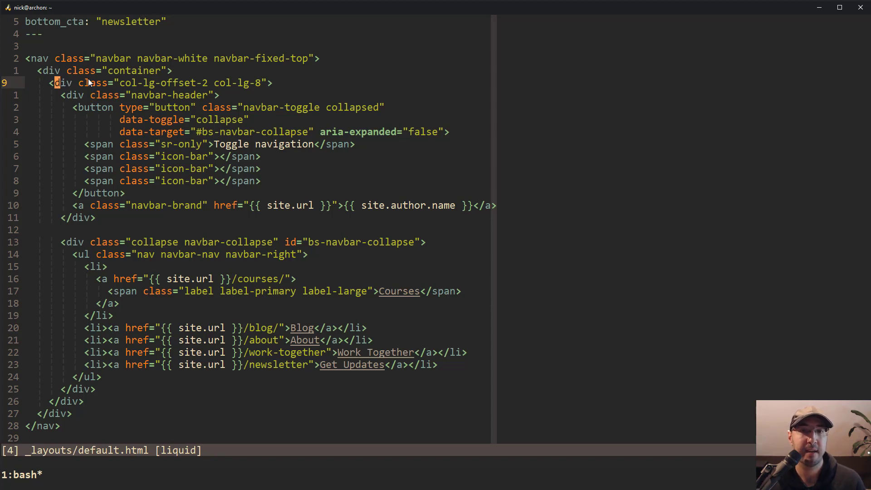
{"action": "mouse_move", "coordinate": [210, 89]}
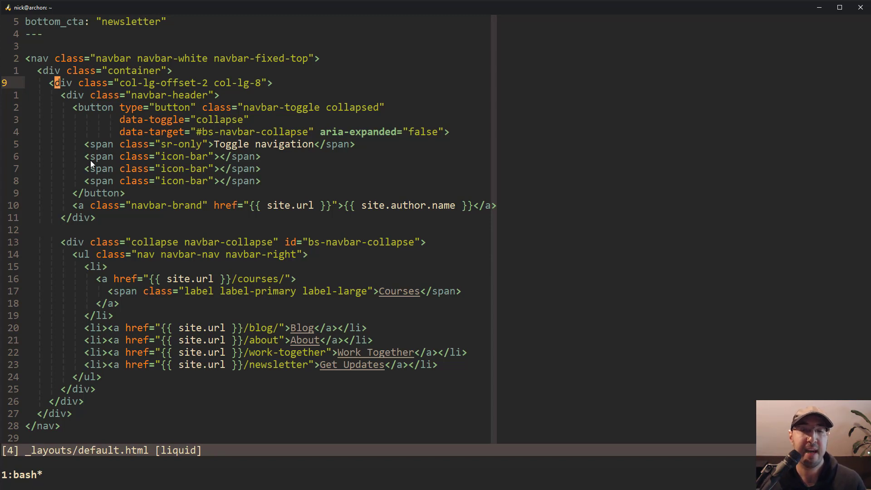
{"action": "mouse_move", "coordinate": [121, 131]}
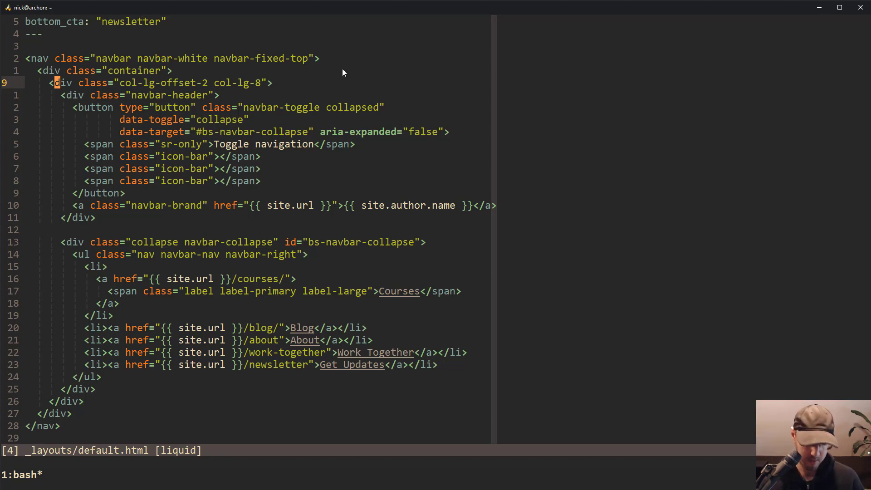
{"action": "key", "text": "v"}
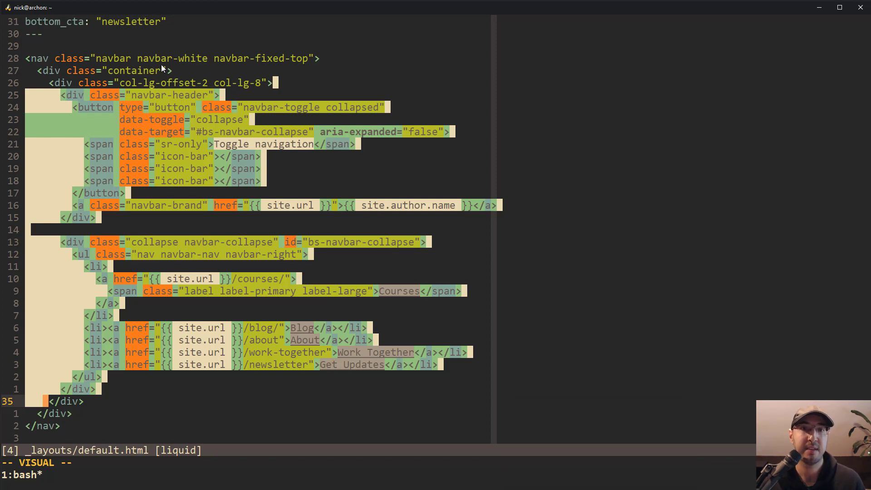
{"action": "mouse_move", "coordinate": [212, 187]}
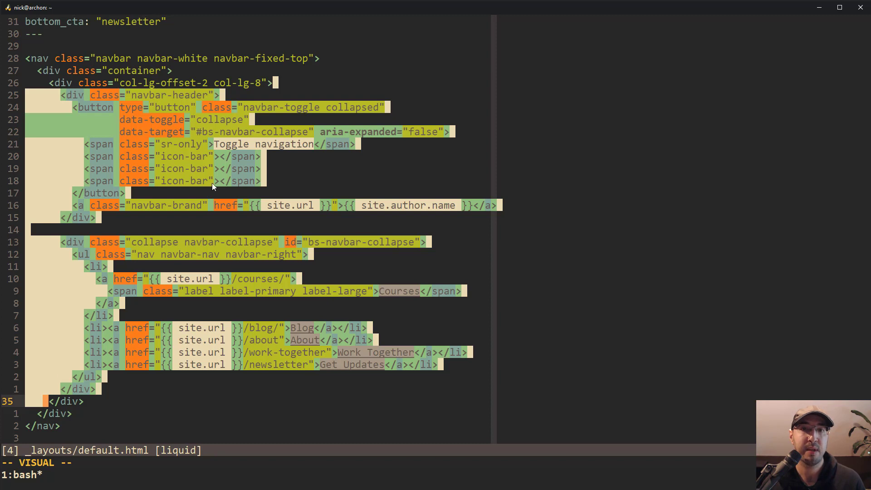
{"action": "mouse_move", "coordinate": [363, 97]}
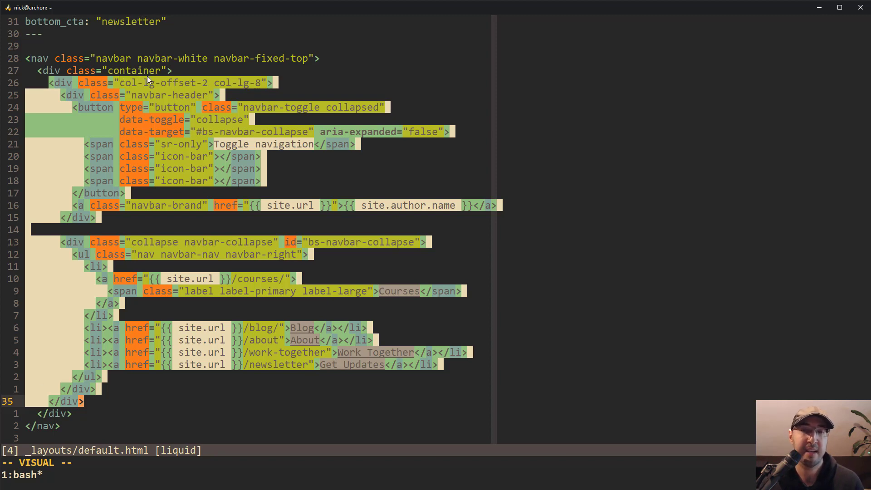
{"action": "mouse_move", "coordinate": [180, 89]}
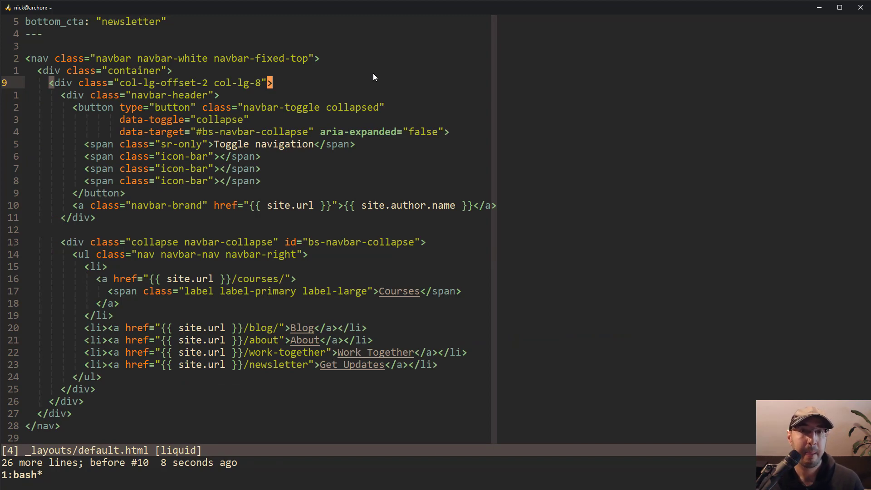
{"action": "mouse_move", "coordinate": [293, 76]}
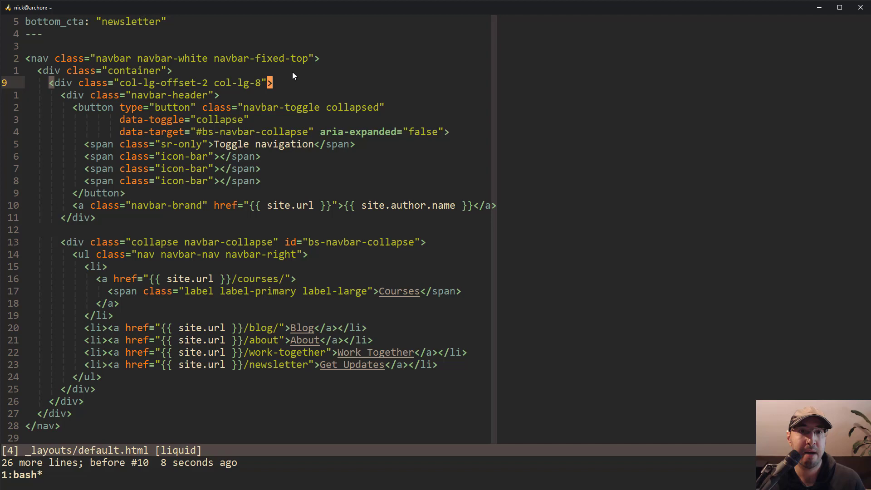
{"action": "mouse_move", "coordinate": [112, 112]}
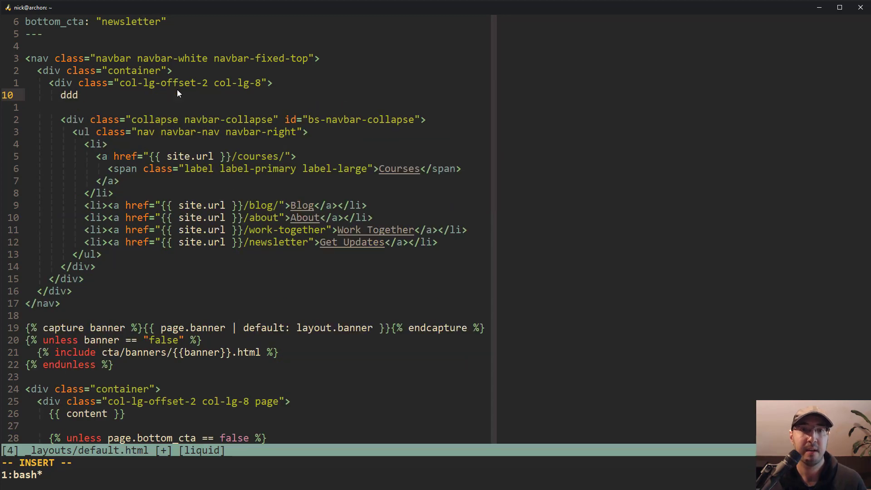
Step: Write placeholder text 'ddddd' where the navbar-header div used to be
{"action": "type", "text": "dddd"}
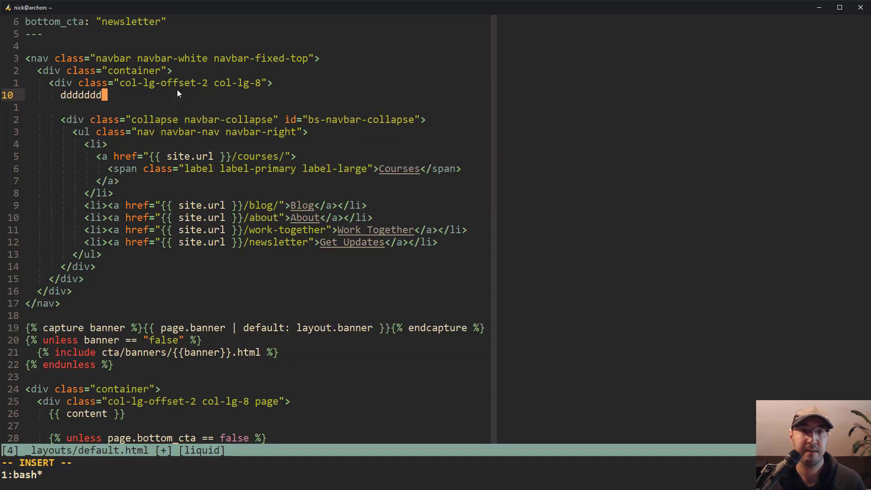
{"action": "type", "text": "d"}
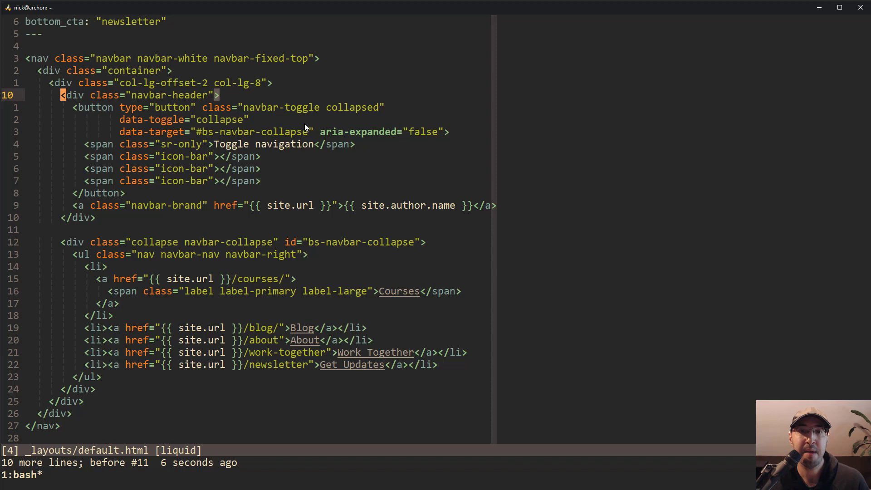
{"action": "mouse_move", "coordinate": [283, 104]}
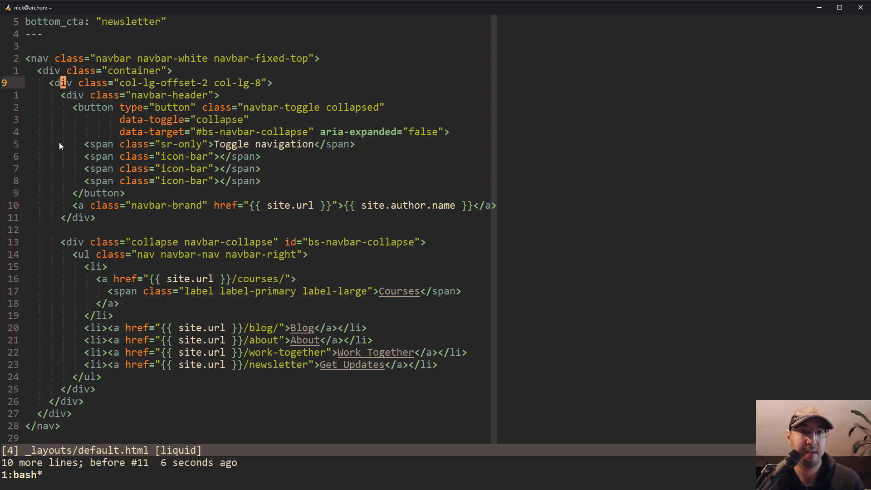
{"action": "mouse_move", "coordinate": [94, 301]}
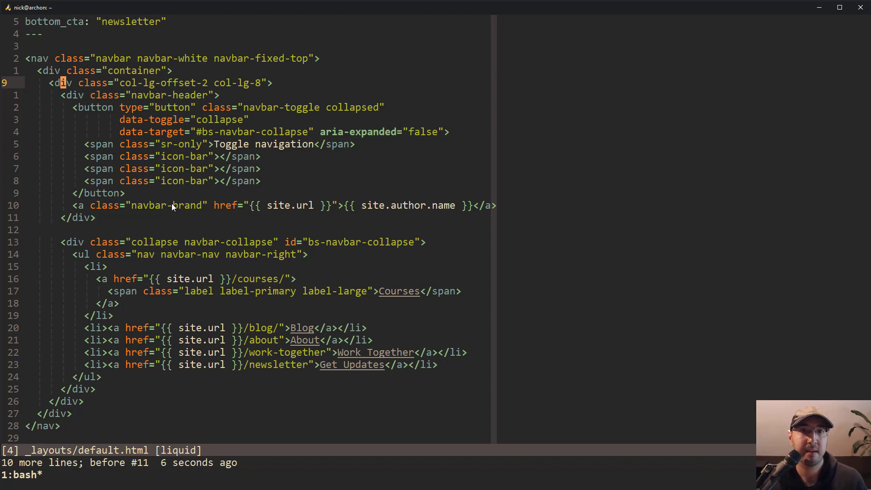
{"action": "mouse_move", "coordinate": [131, 132]}
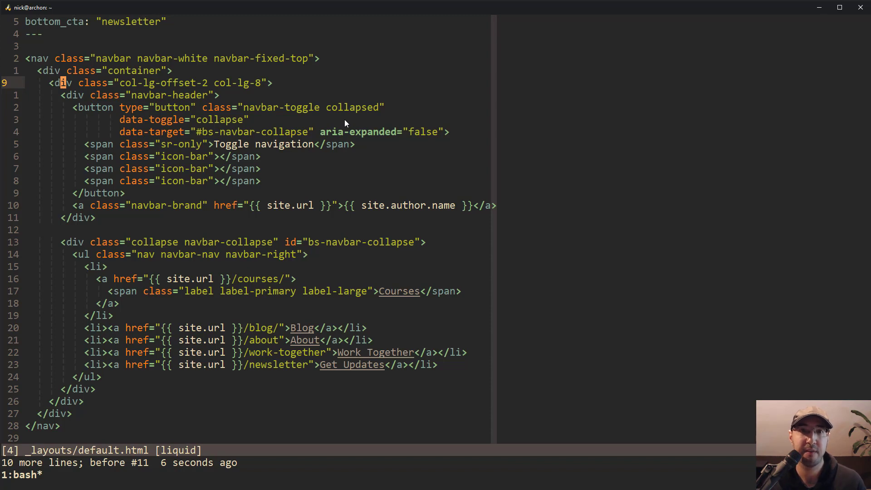
{"action": "mouse_move", "coordinate": [65, 368]}
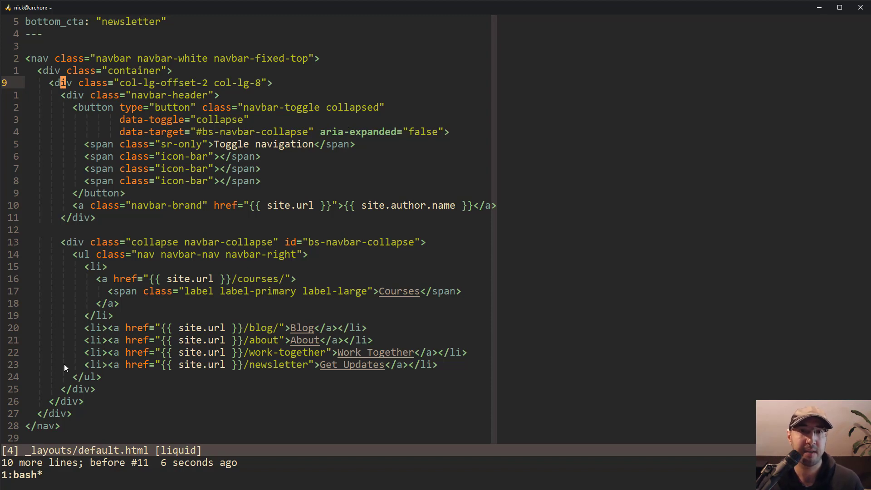